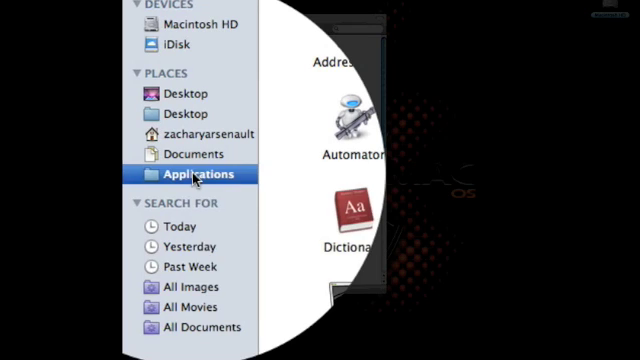
Step: Open the enclosing folder of the Applications sidebar entry via its context menu
right_click(194, 174)
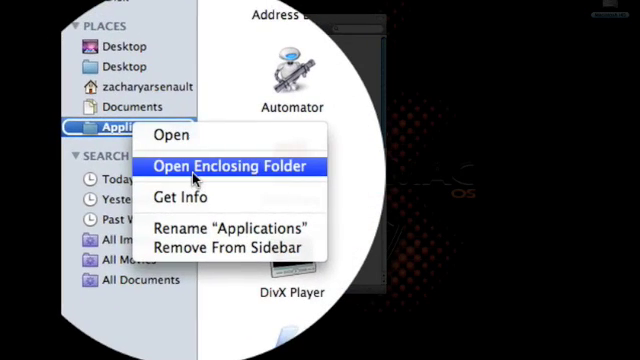
left_click(234, 166)
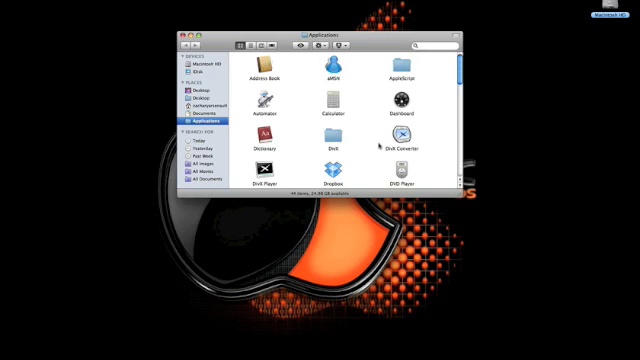
Step: Scroll the Applications folder to the bottom, showing Time Machine and Utilities
scroll("down", 3)
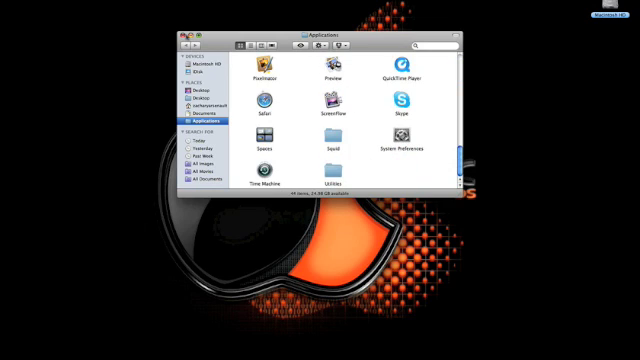